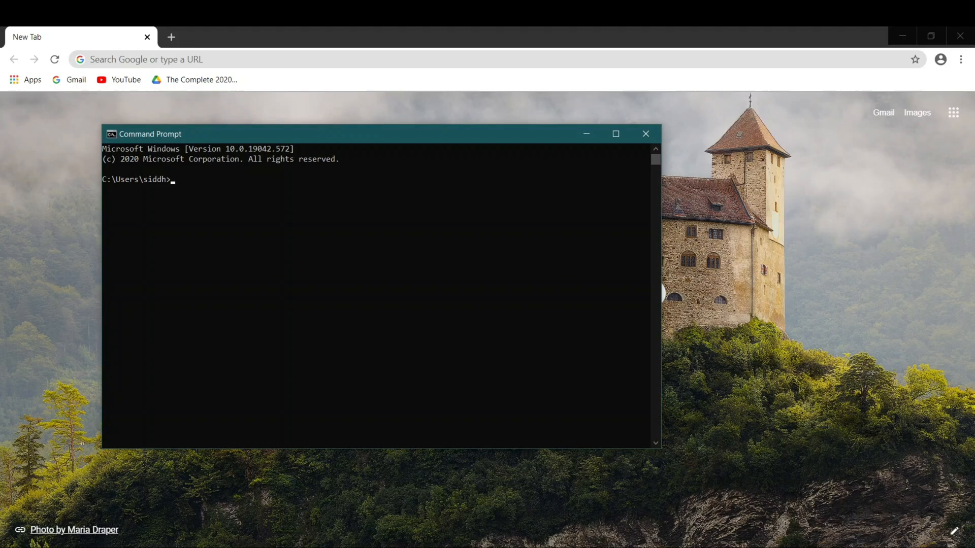
Step: Run 'python --version' in Command Prompt; no Python version is reported
{"action": "type", "text": "pyth"}
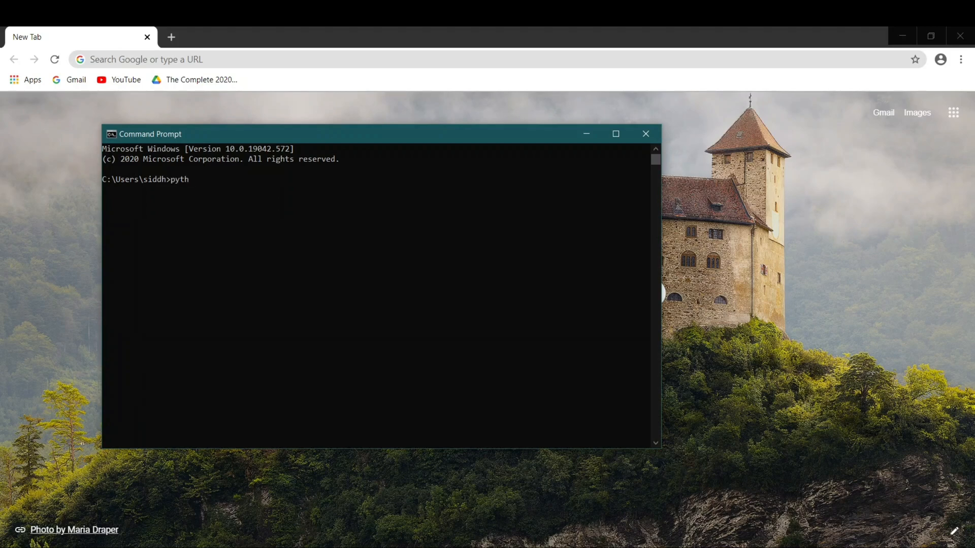
{"action": "type", "text": "on --"}
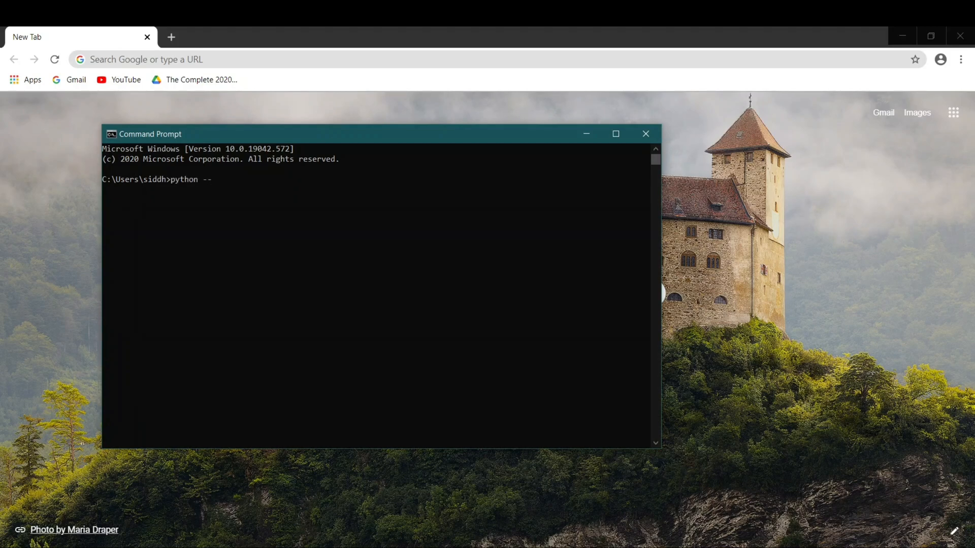
{"action": "type", "text": "version"}
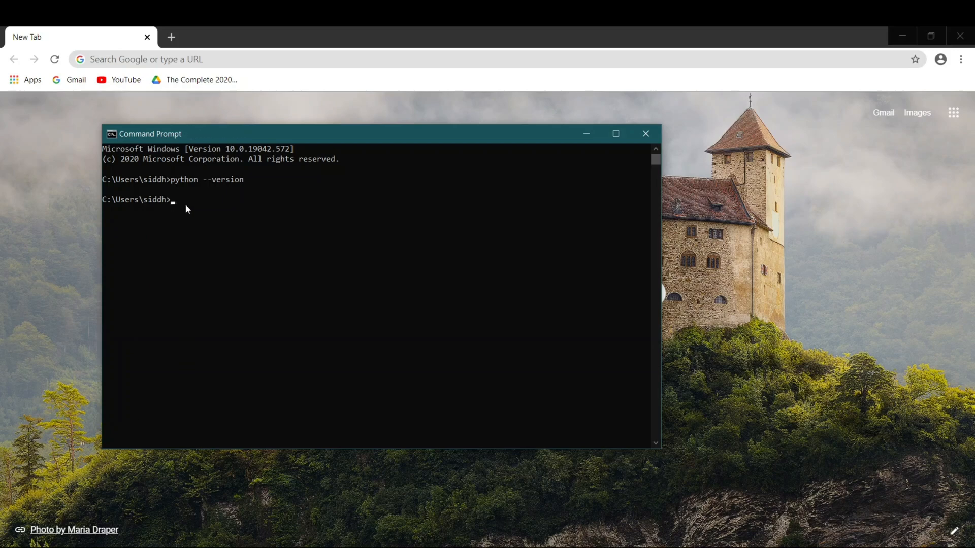
{"action": "mouse_move", "coordinate": [265, 228]}
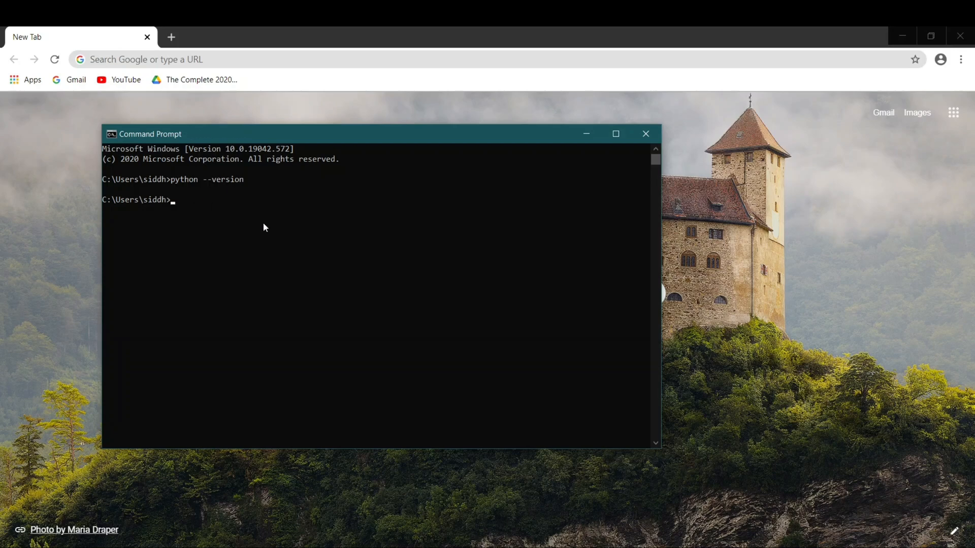
{"action": "mouse_move", "coordinate": [290, 256]}
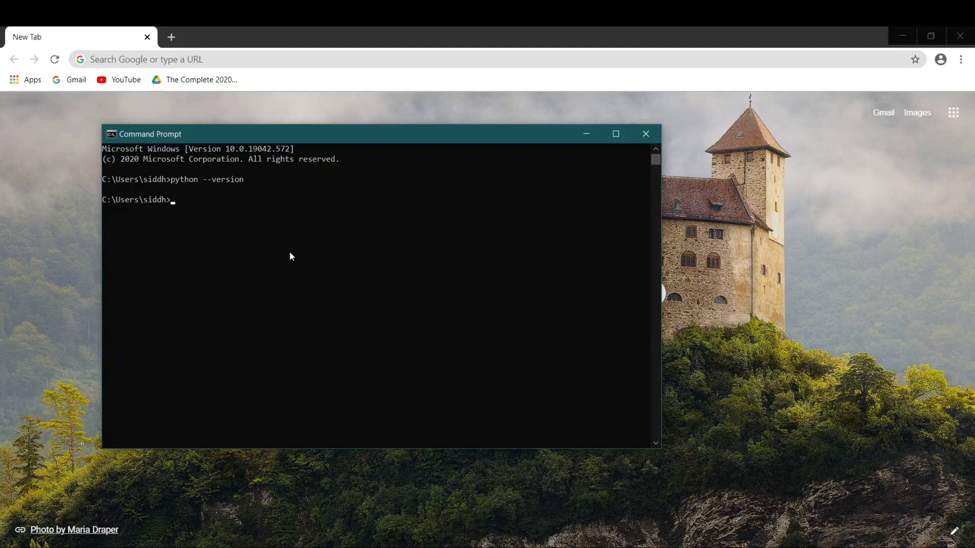
{"action": "mouse_move", "coordinate": [86, 245]}
{"action": "type", "text": "download p"}
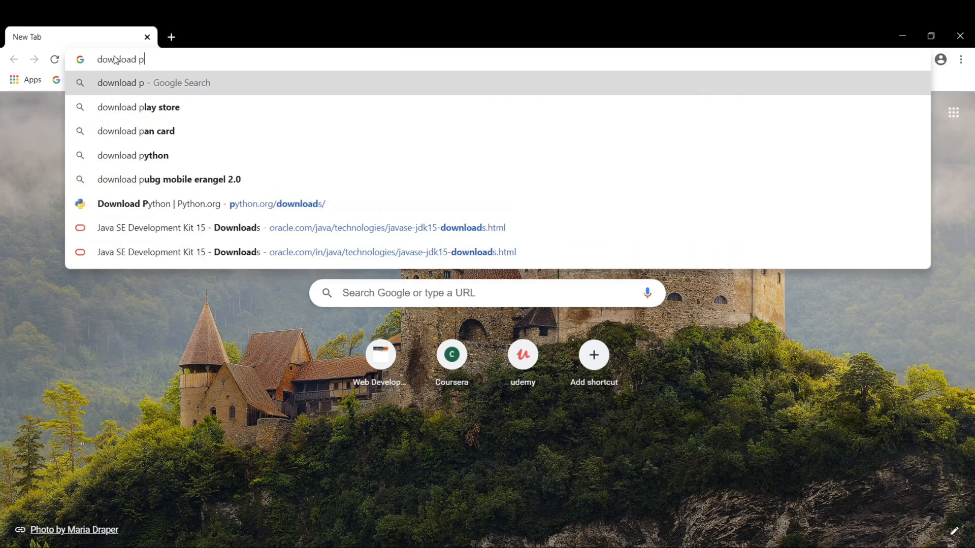
Step: Go to the python.org downloads page and start the Python 3.9.0 Windows installer download
{"action": "left_click", "coordinate": [133, 155]}
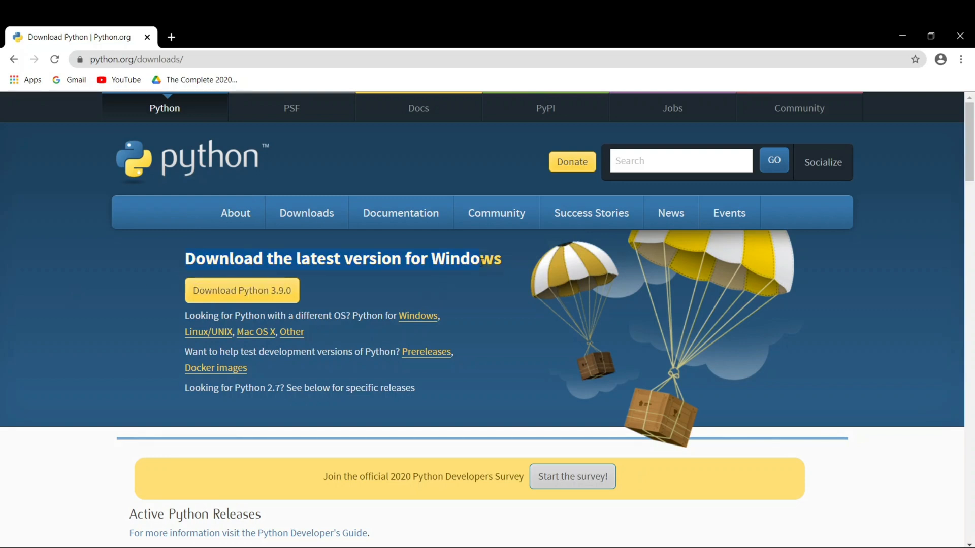
{"action": "mouse_move", "coordinate": [288, 286]}
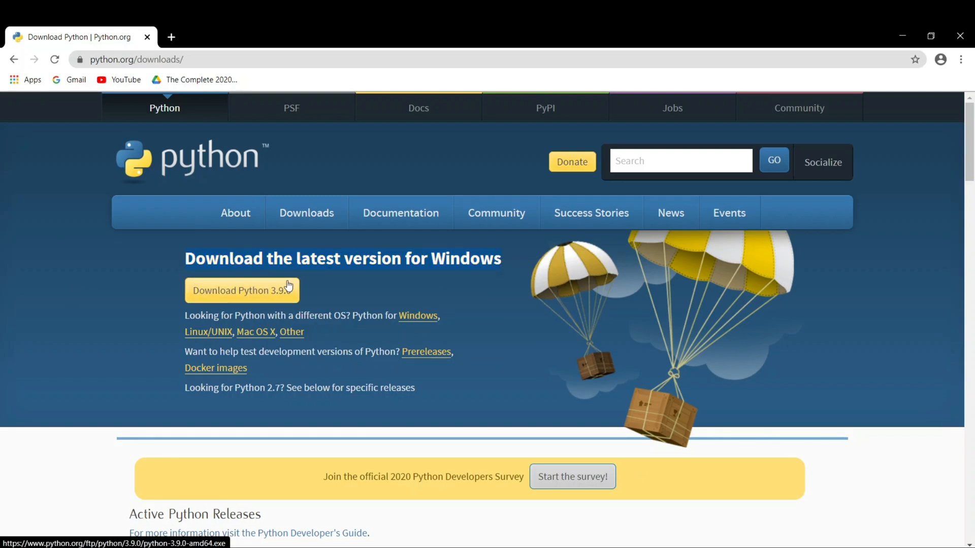
{"action": "left_click", "coordinate": [242, 291]}
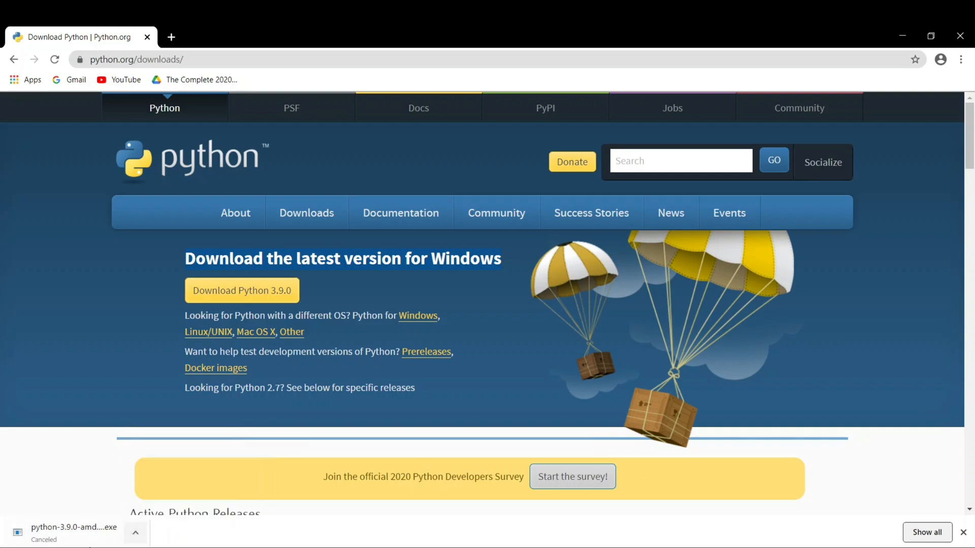
{"action": "mouse_move", "coordinate": [193, 340]}
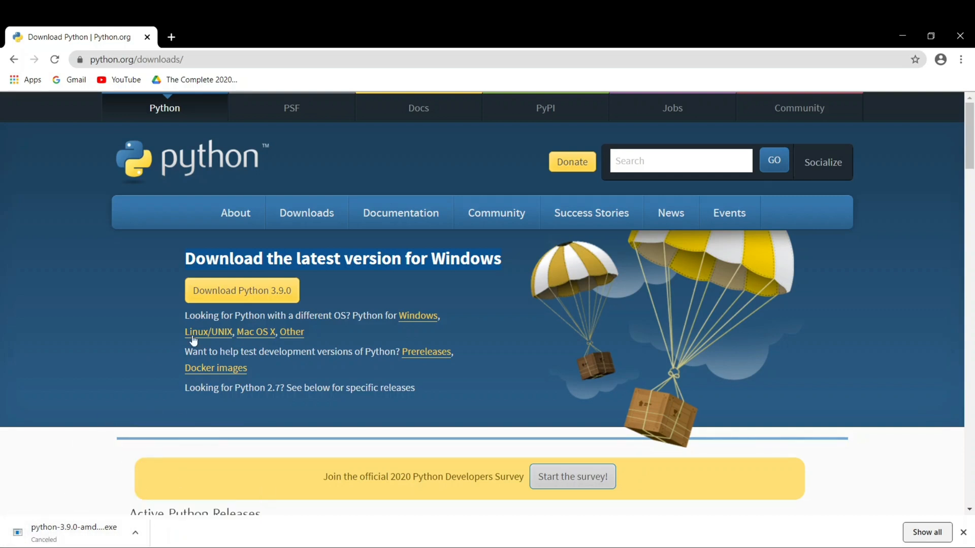
{"action": "mouse_move", "coordinate": [158, 306]}
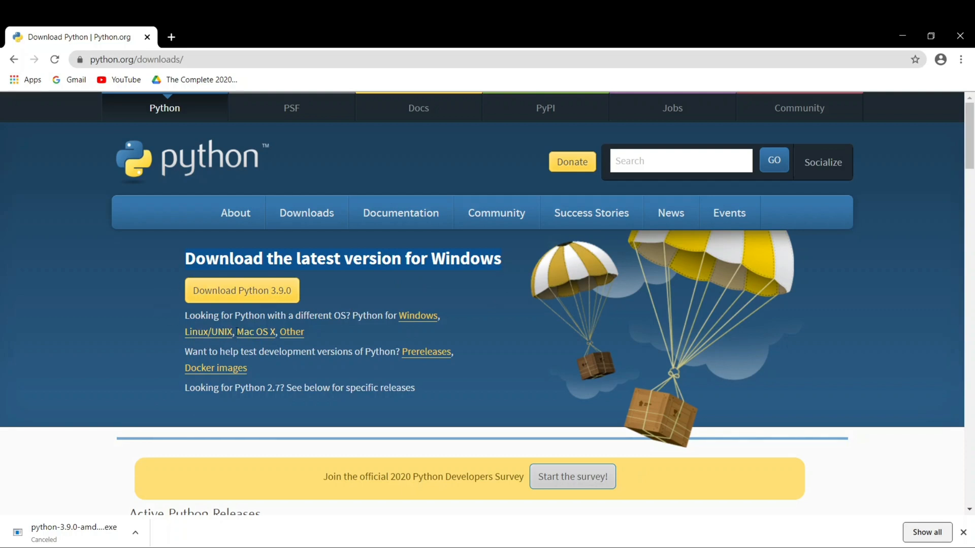
{"action": "mouse_move", "coordinate": [257, 337]}
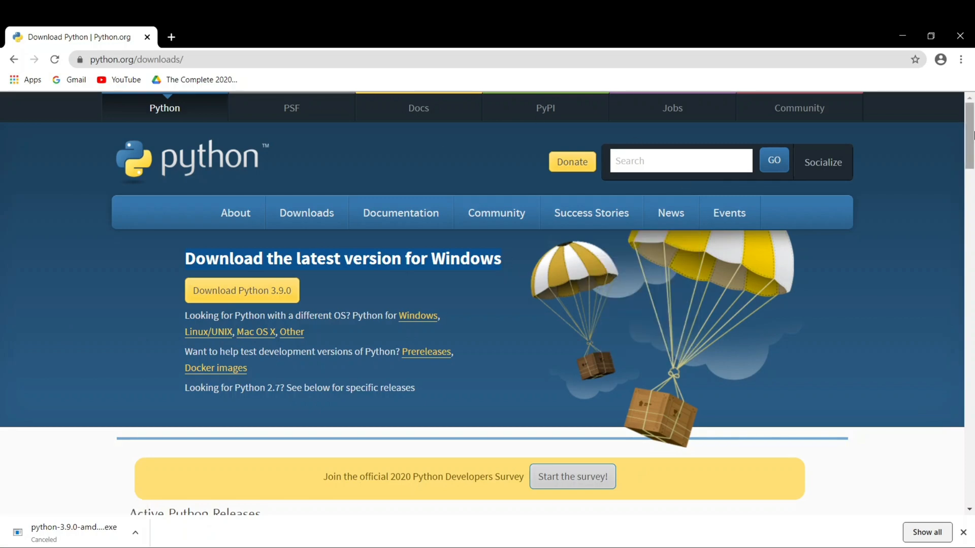
{"action": "scroll", "scroll_direction": "down", "scroll_amount": 3}
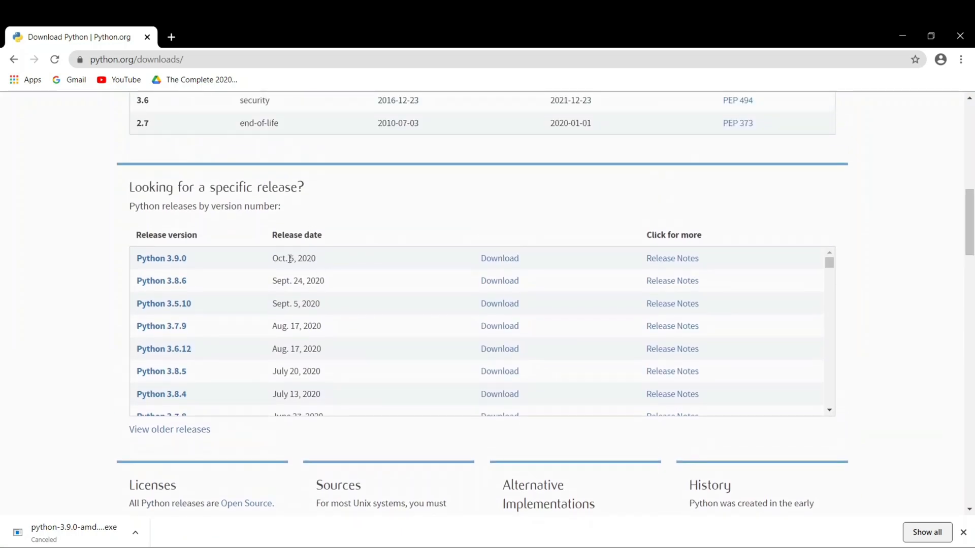
{"action": "mouse_move", "coordinate": [613, 302]}
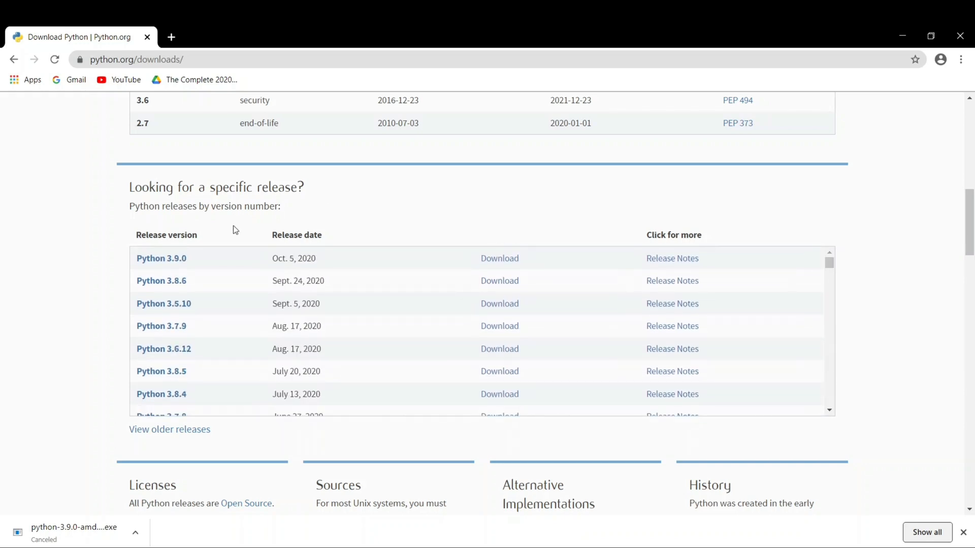
{"action": "scroll", "scroll_direction": "up", "scroll_amount": 3}
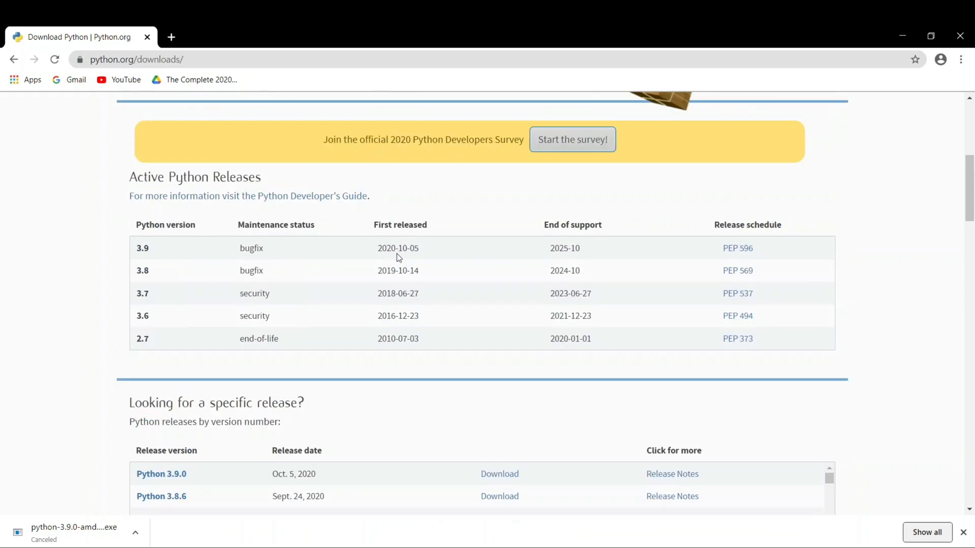
{"action": "mouse_move", "coordinate": [326, 480]}
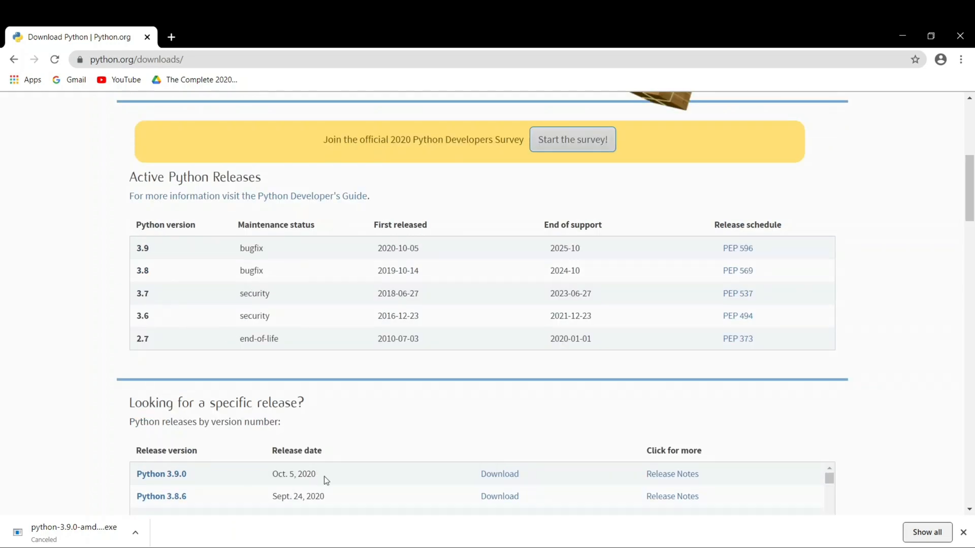
{"action": "mouse_move", "coordinate": [238, 263]}
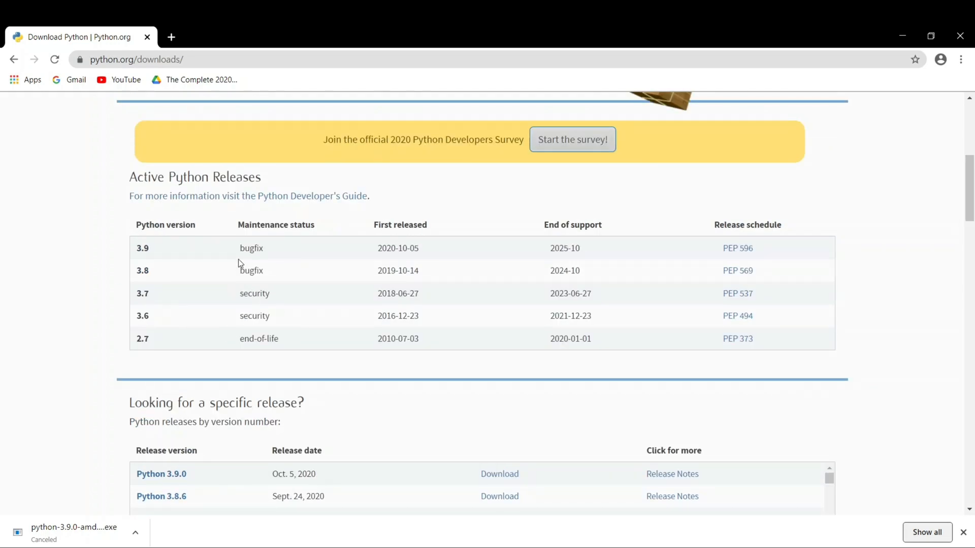
{"action": "double_click", "coordinate": [251, 248]}
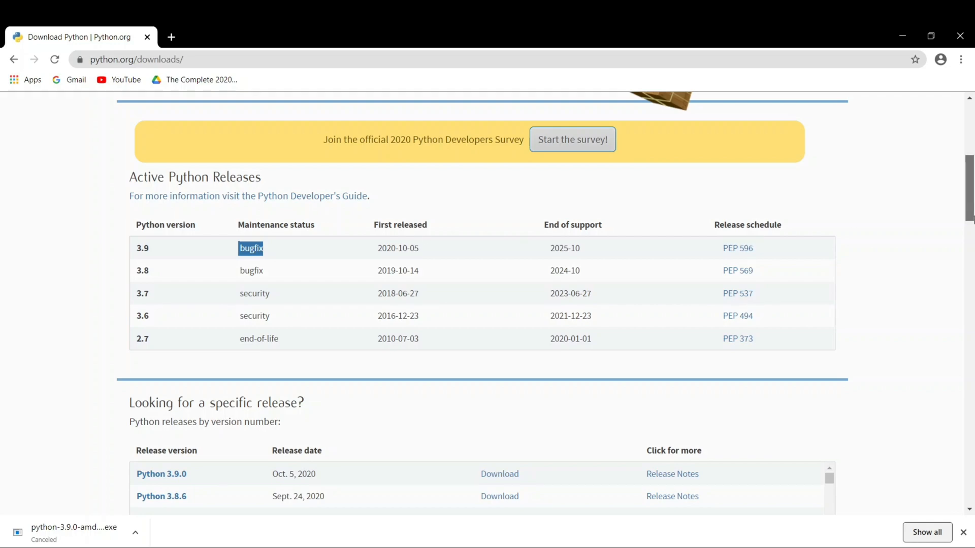
{"action": "scroll", "scroll_direction": "down", "scroll_amount": 3}
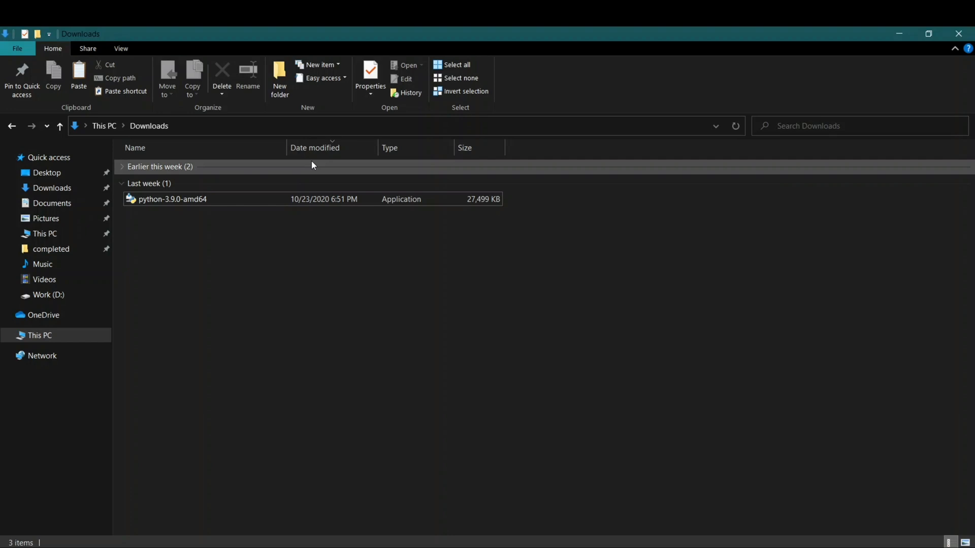
Step: Launch python-3.9.0-amd64 from Downloads and enable 'Add Python 3.9 to PATH'
{"action": "left_click", "coordinate": [172, 199]}
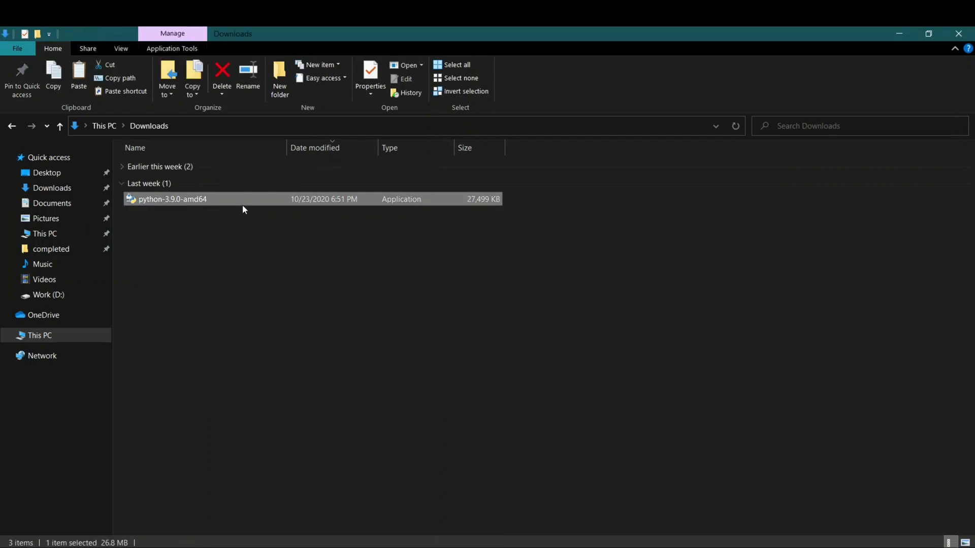
{"action": "double_click", "coordinate": [171, 199]}
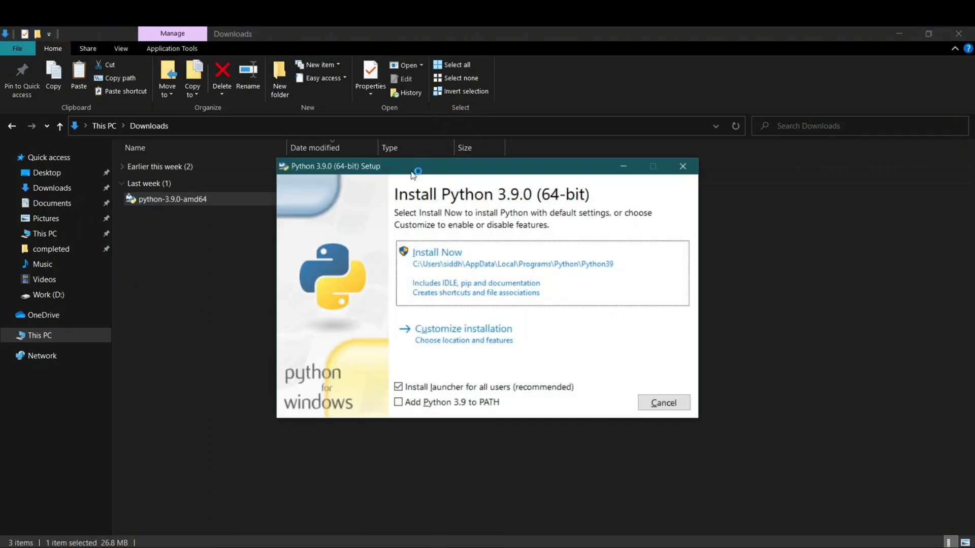
{"action": "mouse_move", "coordinate": [493, 195]}
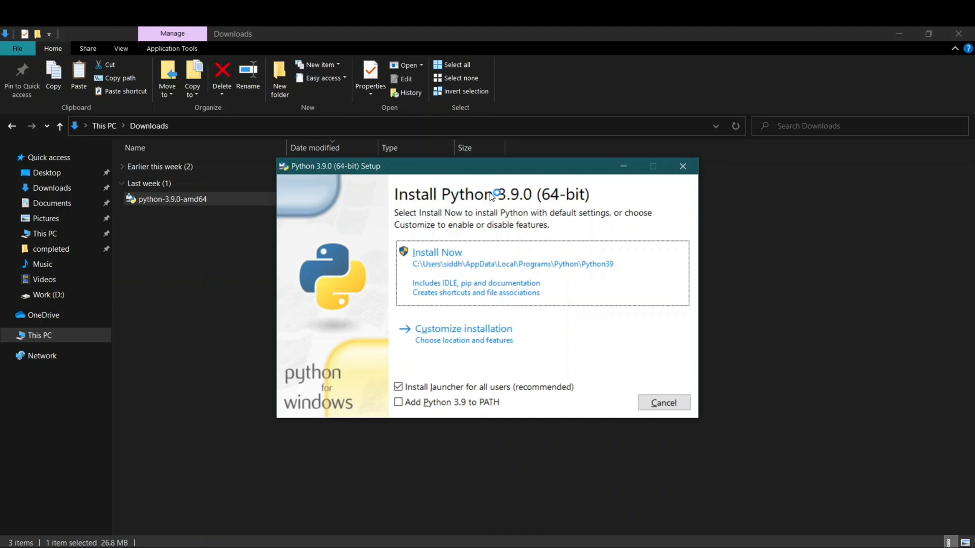
{"action": "mouse_move", "coordinate": [492, 329]}
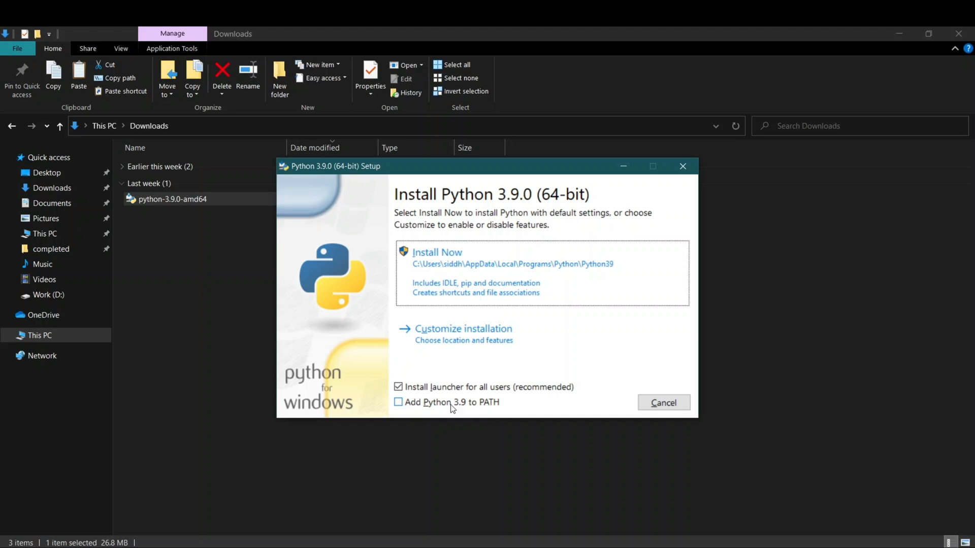
{"action": "left_click", "coordinate": [398, 402]}
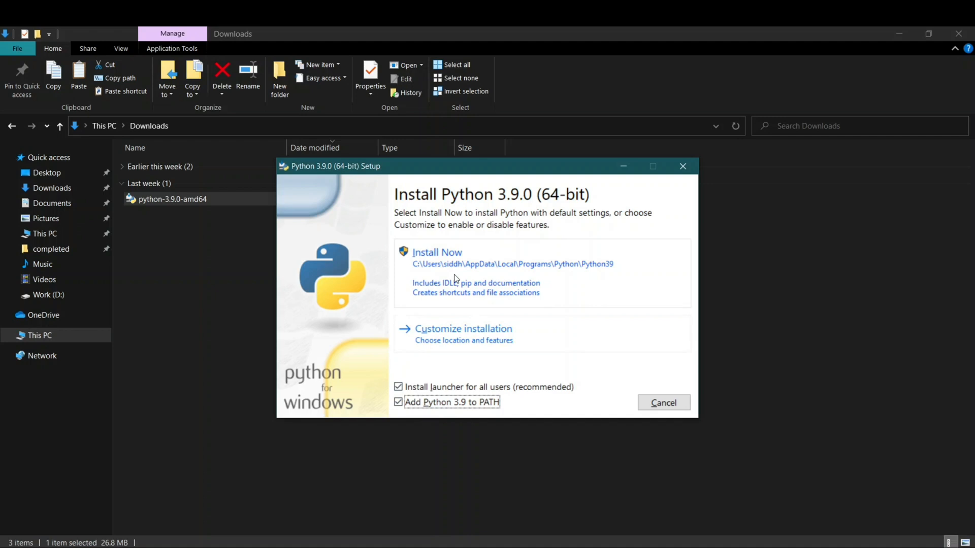
{"action": "mouse_move", "coordinate": [463, 273]}
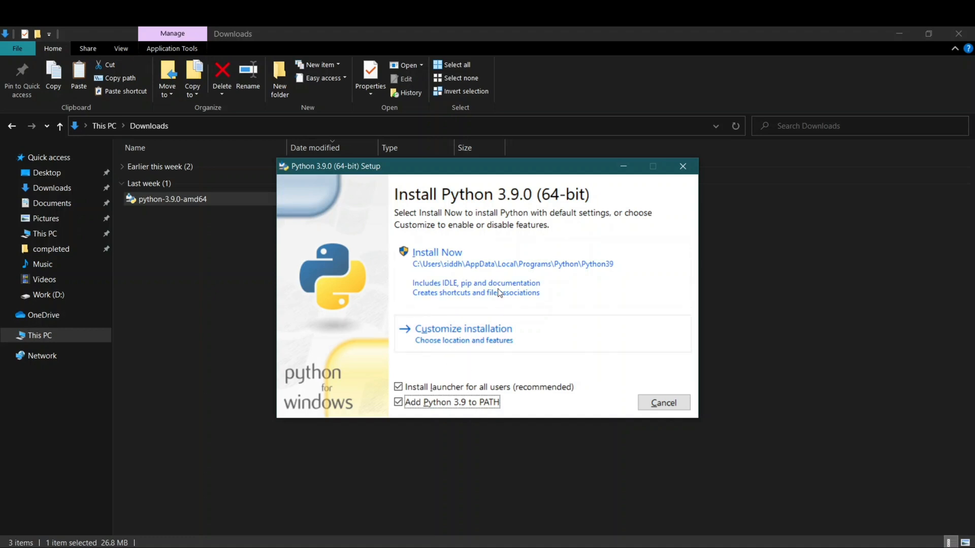
{"action": "left_click", "coordinate": [437, 252]}
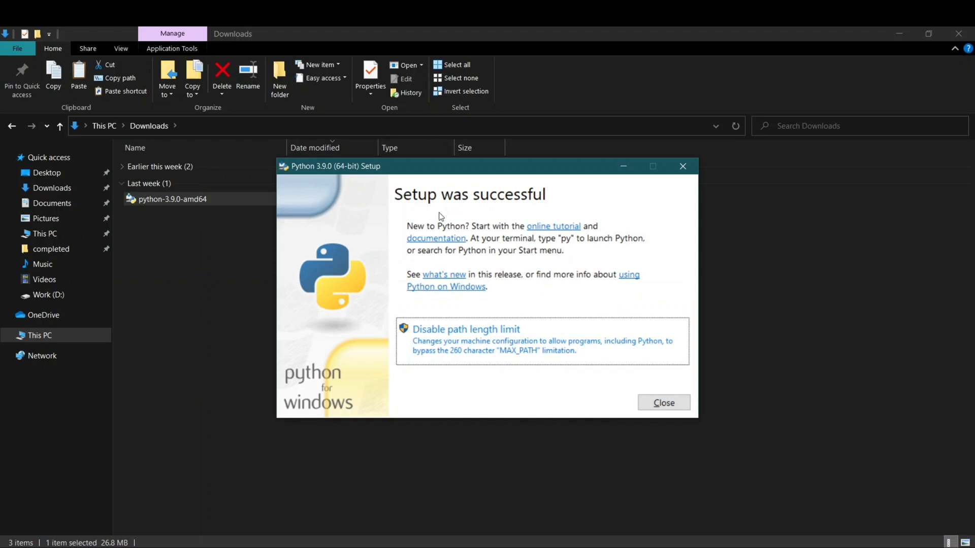
{"action": "mouse_move", "coordinate": [420, 369]}
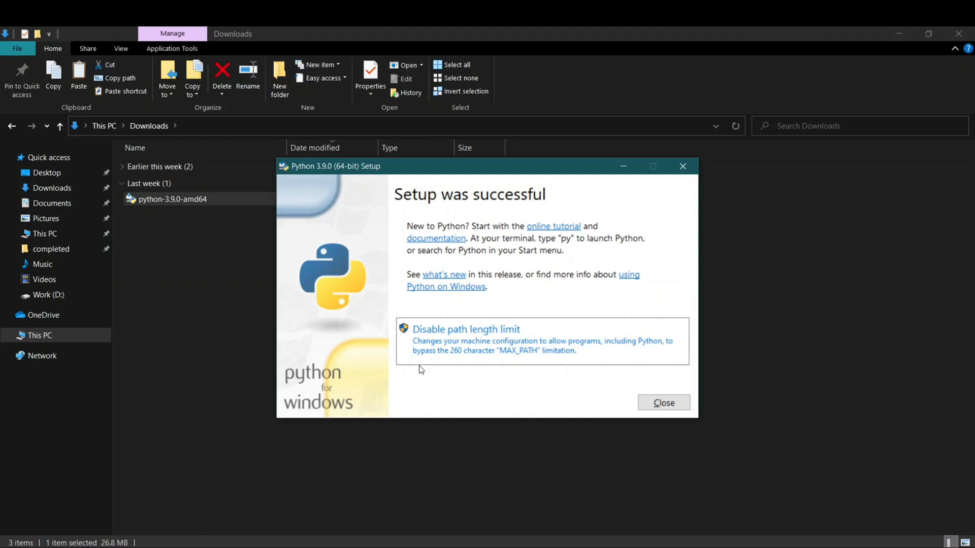
{"action": "mouse_move", "coordinate": [466, 388]}
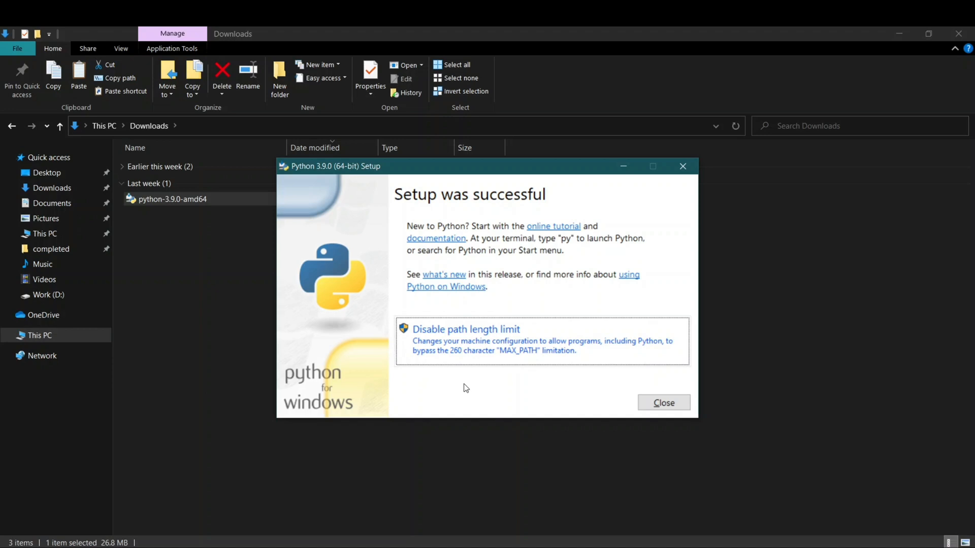
{"action": "mouse_move", "coordinate": [654, 407]}
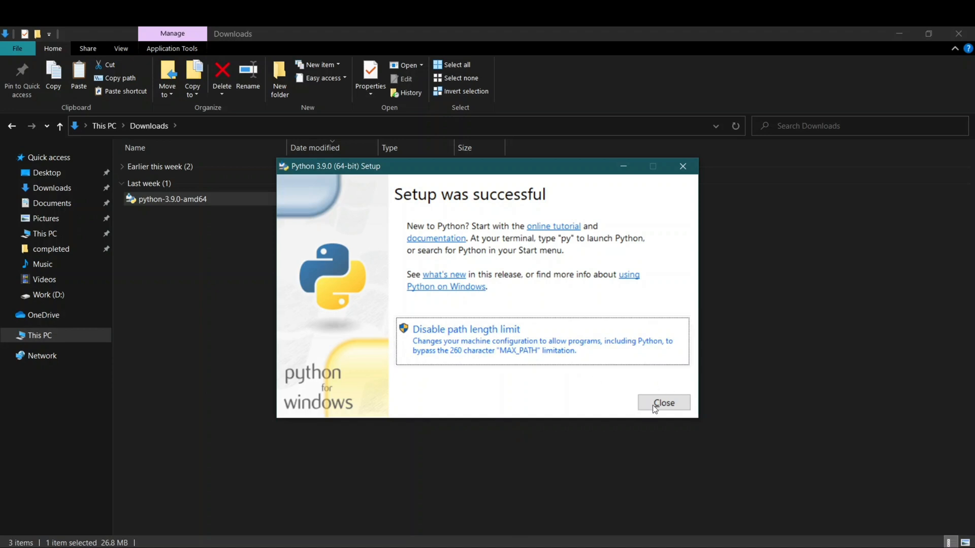
Step: Close the Python 3.9.0 installer on the 'Setup was successful' page
{"action": "left_click", "coordinate": [663, 403]}
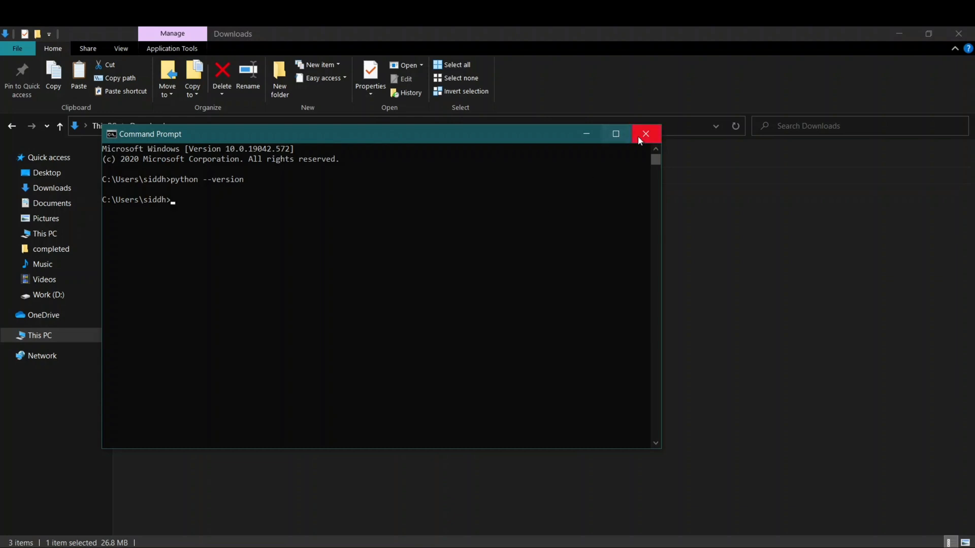
Step: Replace the old prompt with a new one, confirm it reports Python 3.9.0, then close it
{"action": "left_click", "coordinate": [645, 133]}
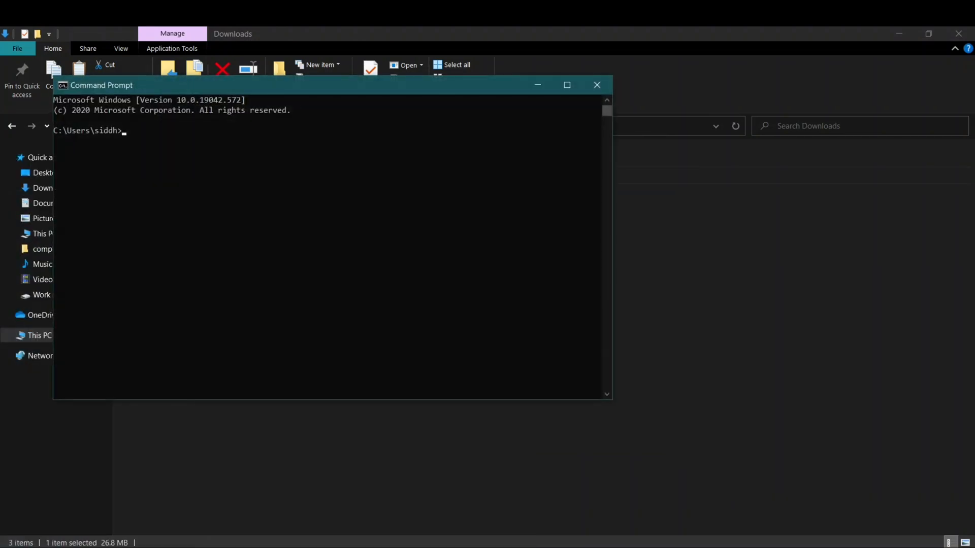
{"action": "type", "text": "python --versio"}
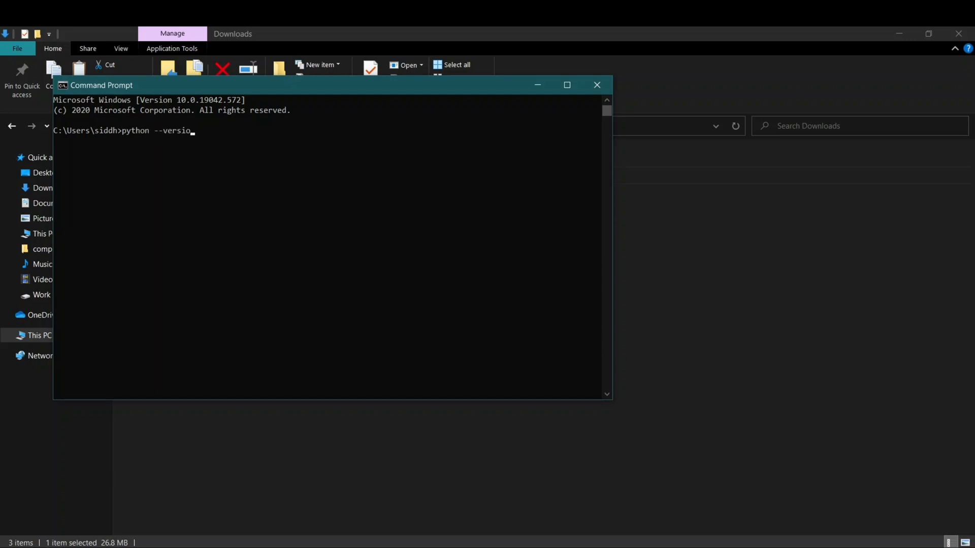
{"action": "key", "text": "Enter"}
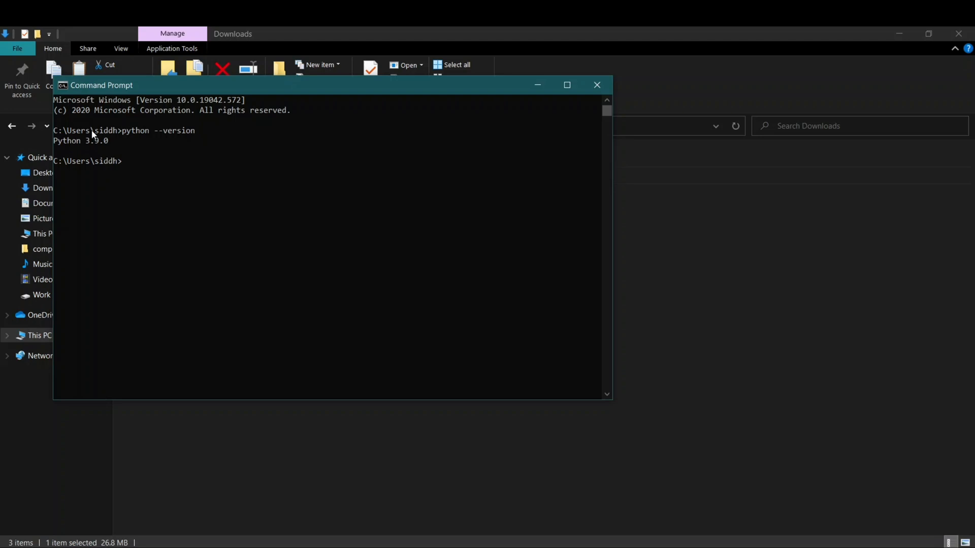
{"action": "left_click_drag", "start_coordinate": [56, 130], "coordinate": [107, 141]}
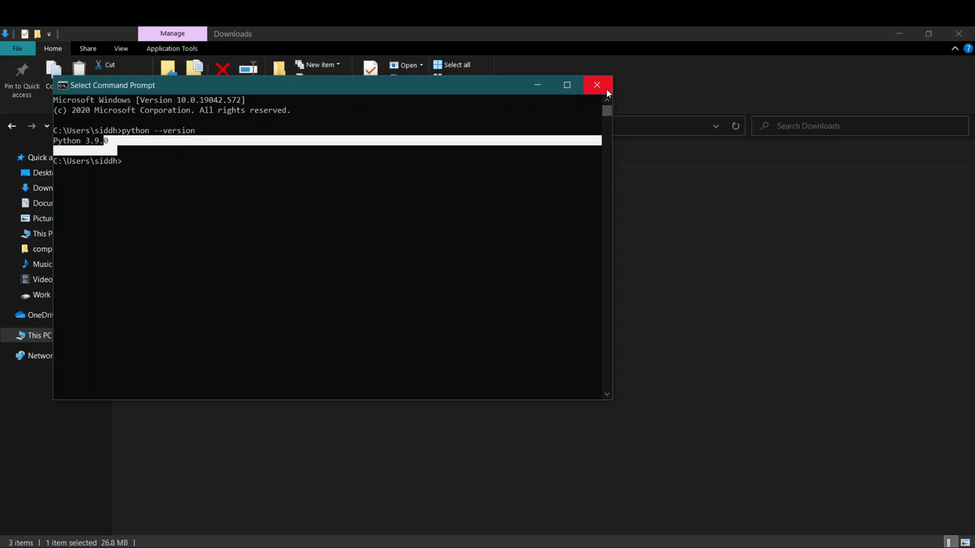
{"action": "left_click", "coordinate": [596, 84]}
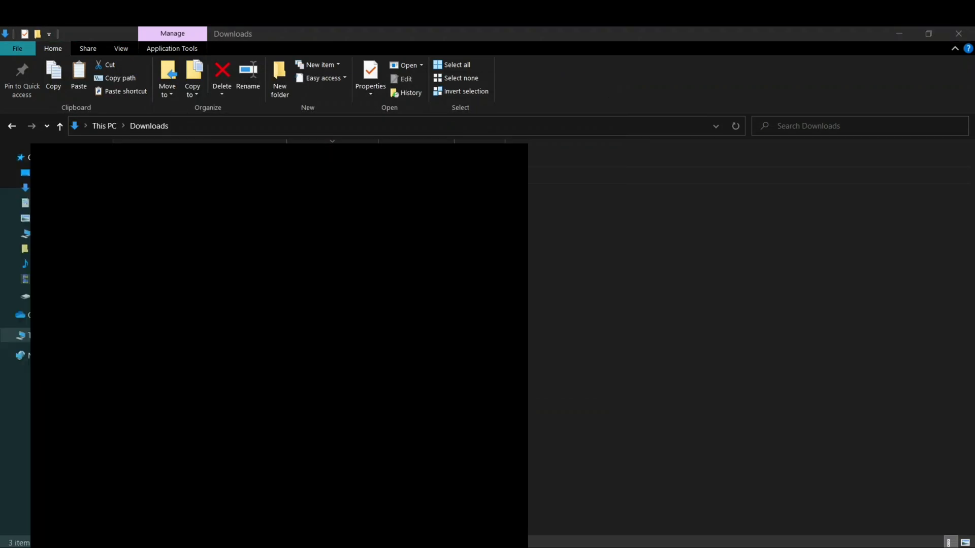
Step: Search 'enviro' in Start and open 'Edit the system environment variables'
{"action": "type", "text": "enviro"}
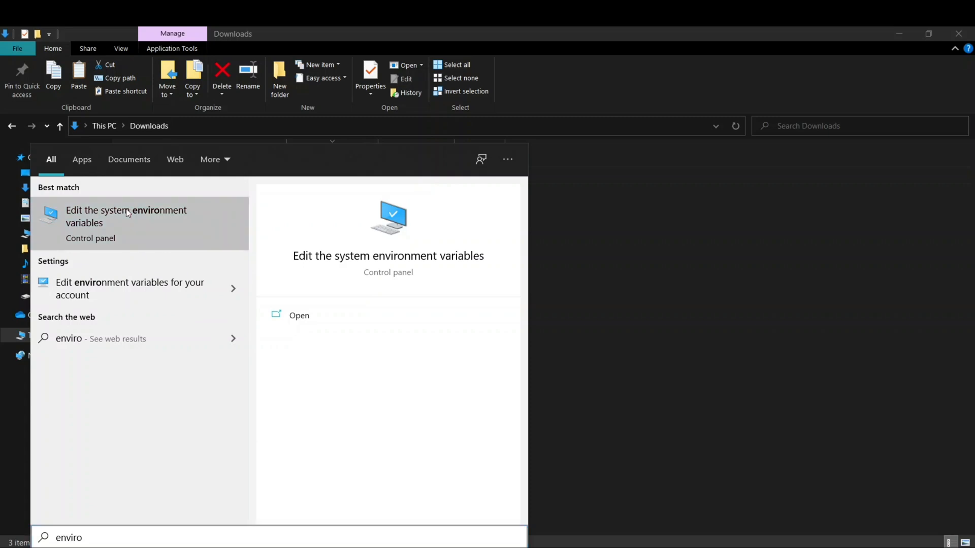
{"action": "left_click", "coordinate": [126, 216]}
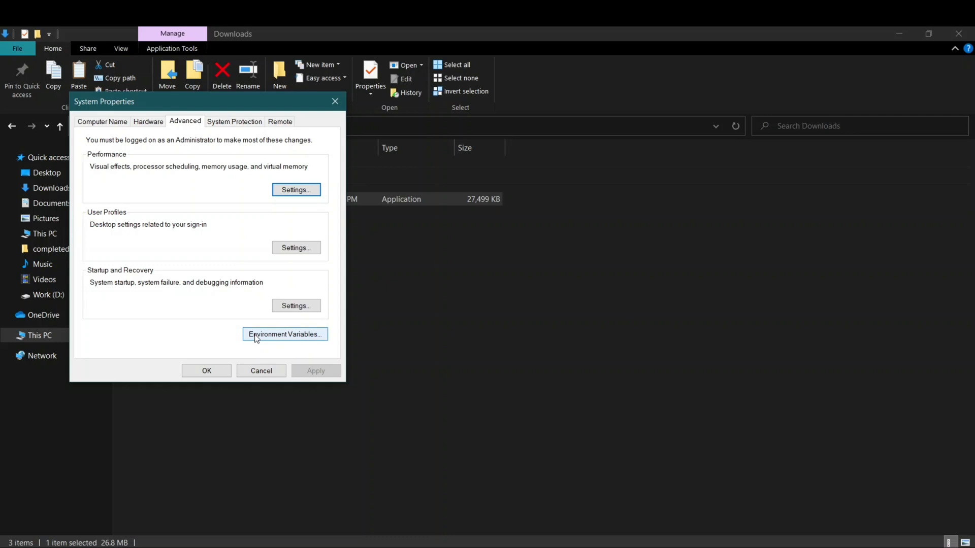
Step: Inspect system and user Path, confirming the Python39 and Scripts folder entries, cancelling without changes
{"action": "left_click", "coordinate": [285, 334]}
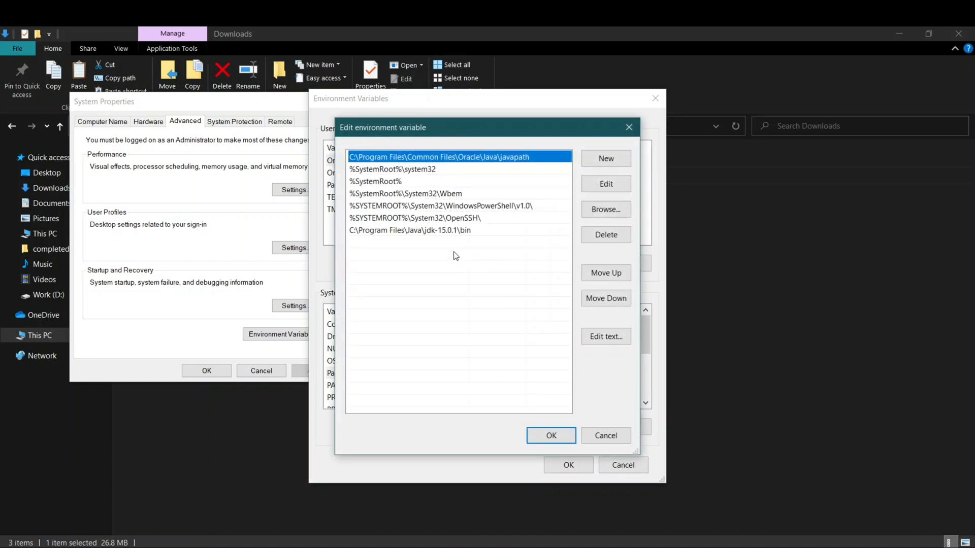
{"action": "mouse_move", "coordinate": [390, 189]}
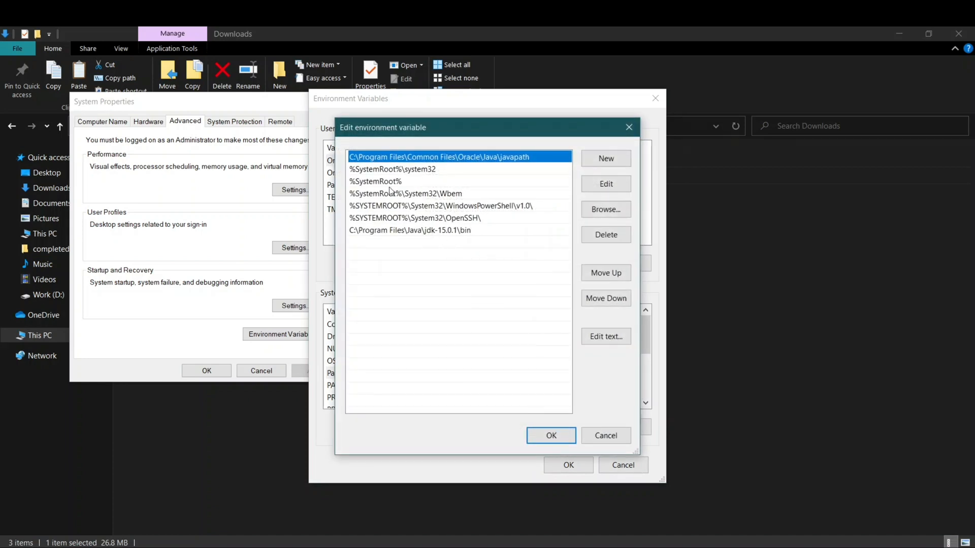
{"action": "mouse_move", "coordinate": [401, 263]}
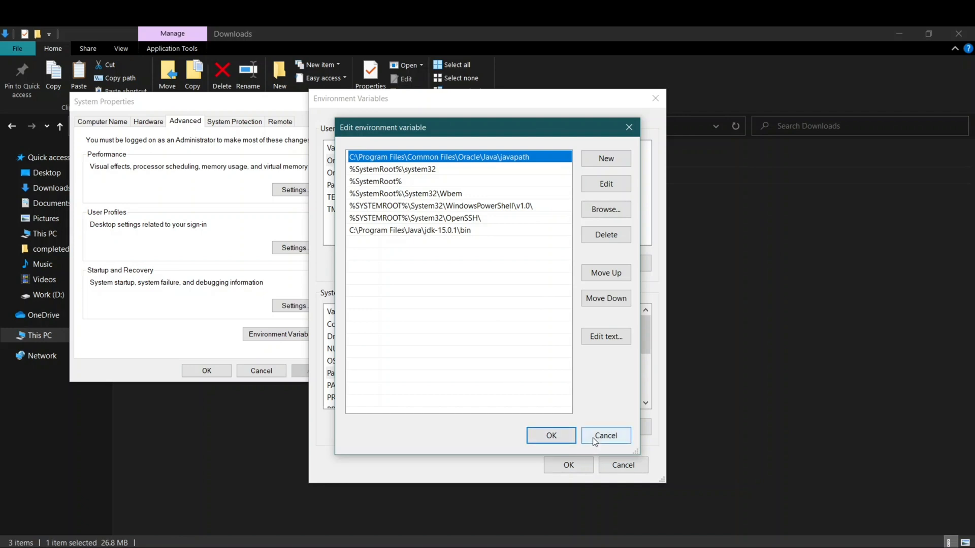
{"action": "left_click", "coordinate": [605, 435]}
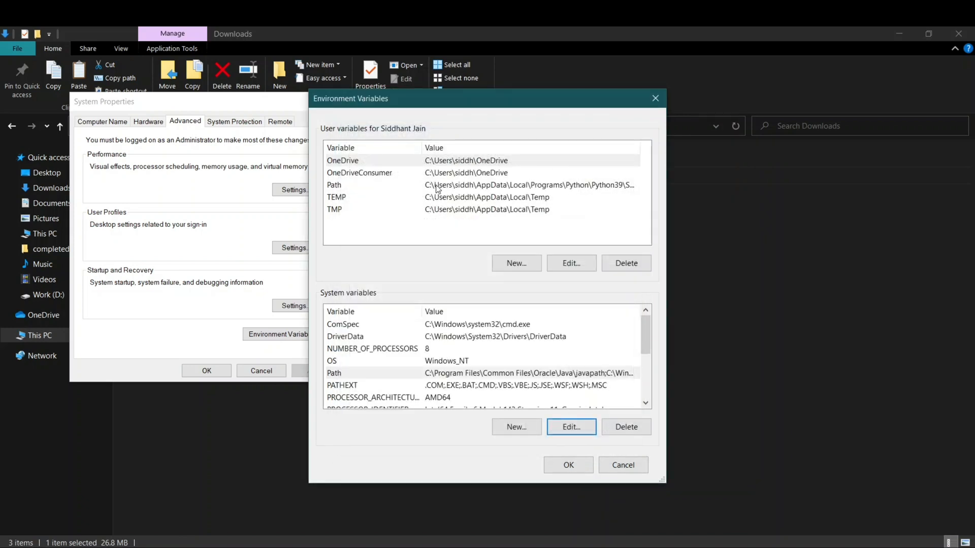
{"action": "left_click", "coordinate": [571, 263]}
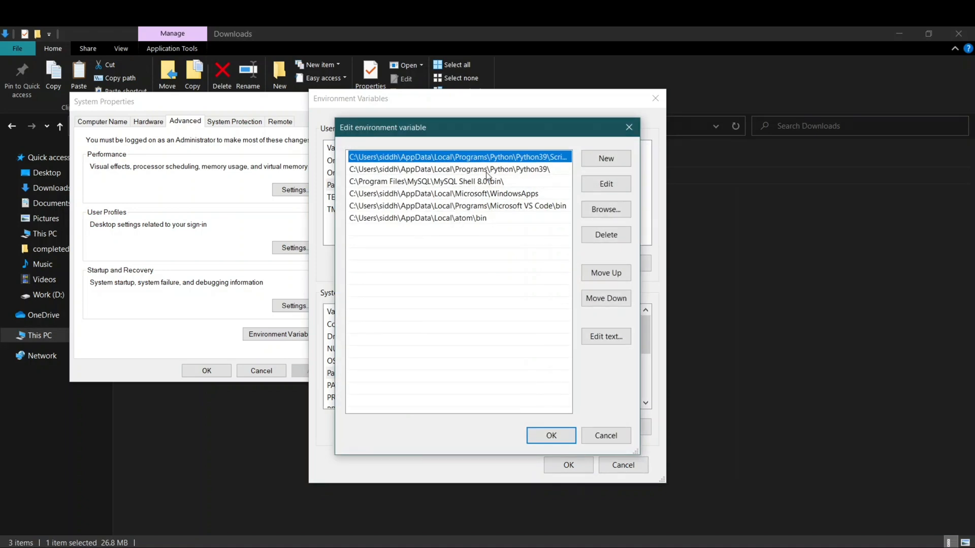
{"action": "left_click", "coordinate": [454, 169]}
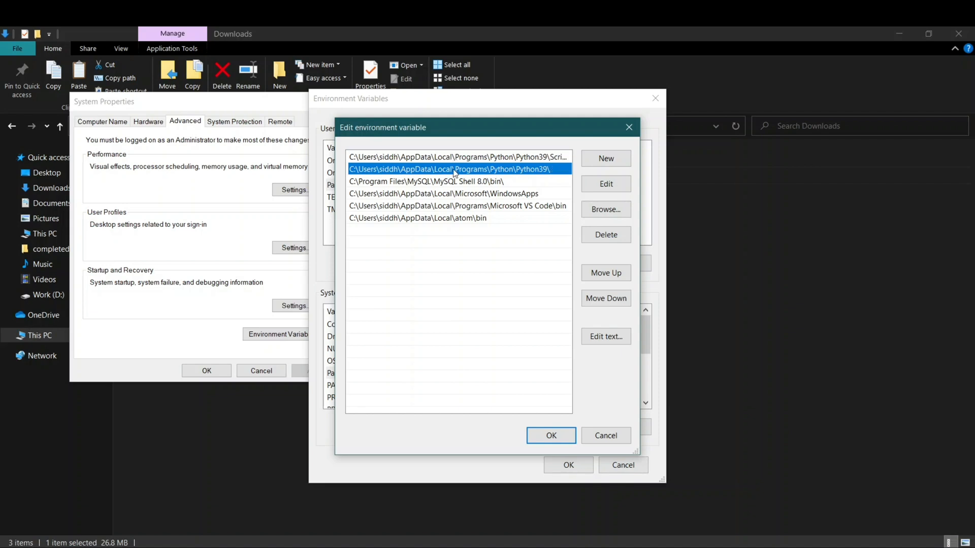
{"action": "left_click", "coordinate": [458, 157]}
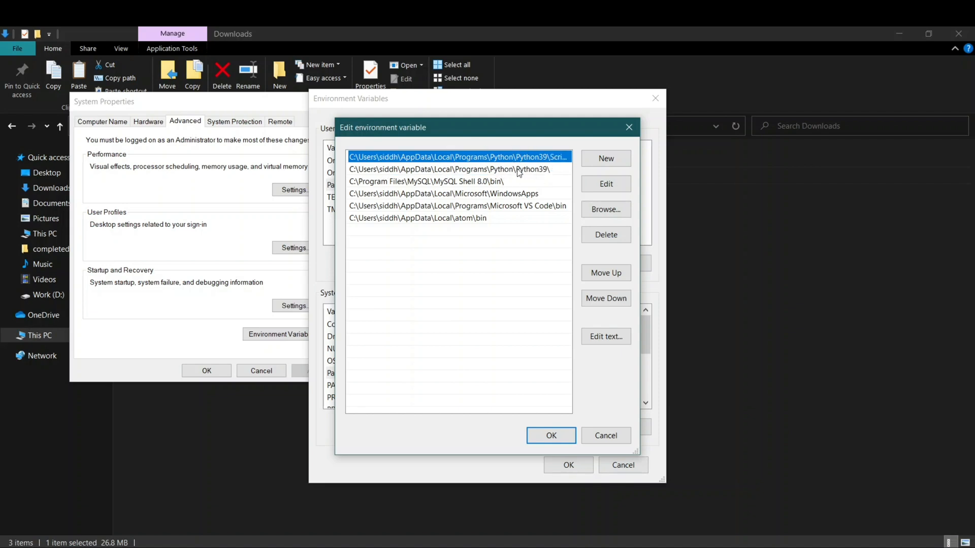
{"action": "left_click", "coordinate": [550, 435]}
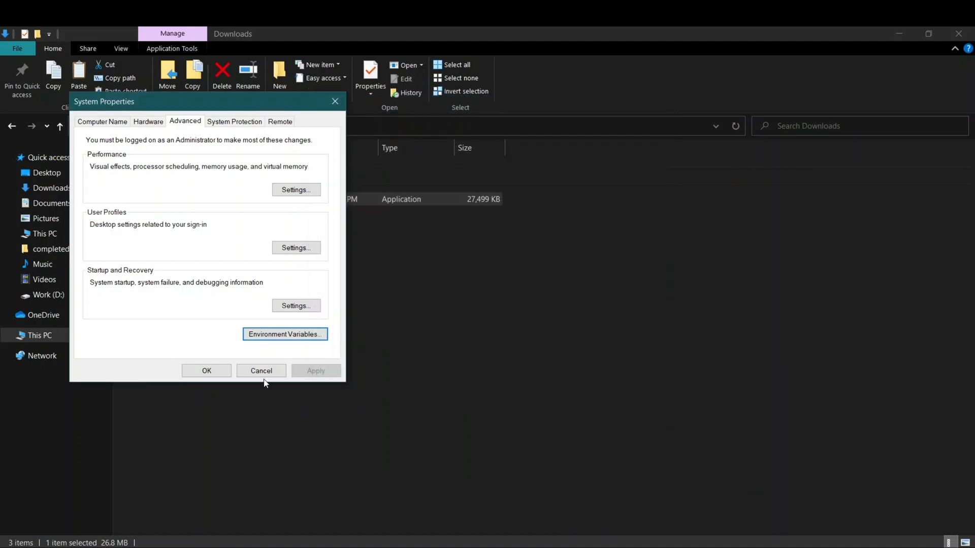
{"action": "left_click", "coordinate": [261, 370]}
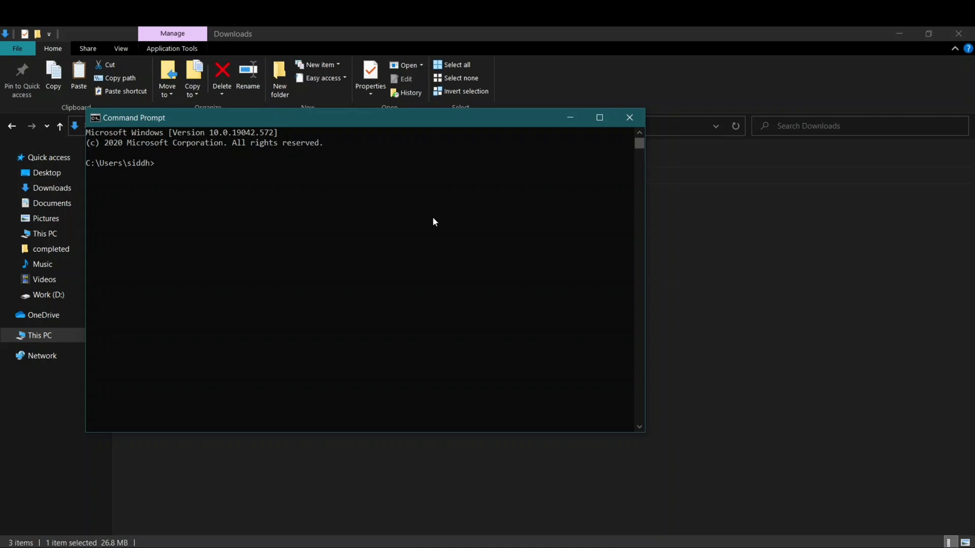
Step: Close the Command Prompt window, leaving the Downloads folder in view
{"action": "left_click", "coordinate": [629, 117]}
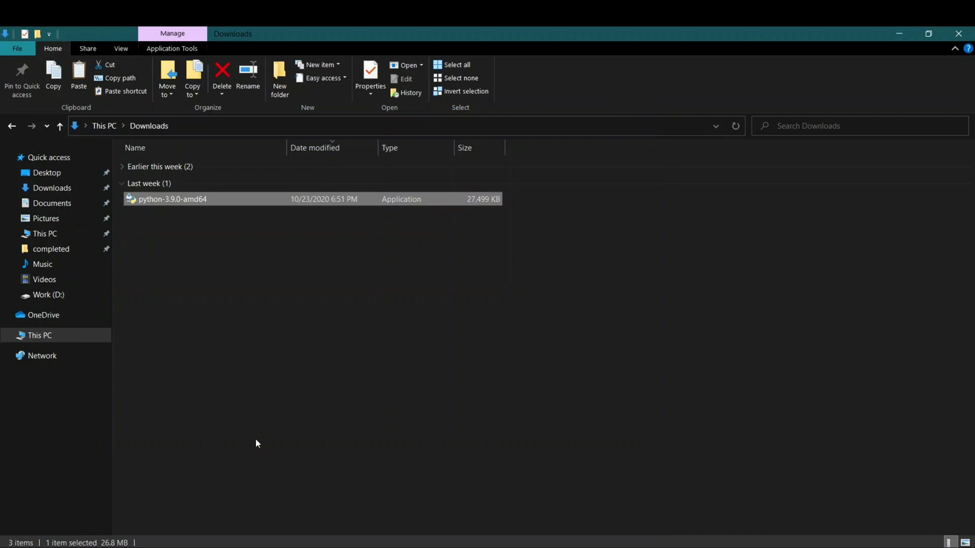